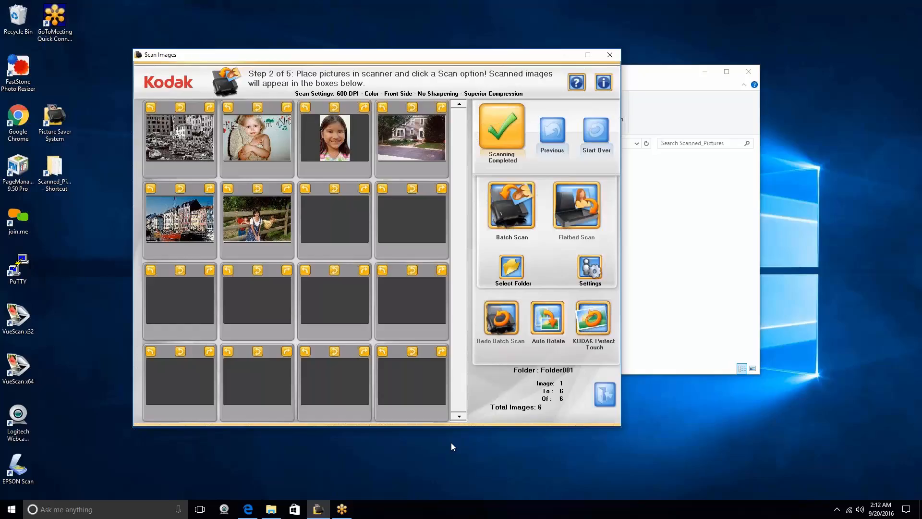
mouse_move(344, 163)
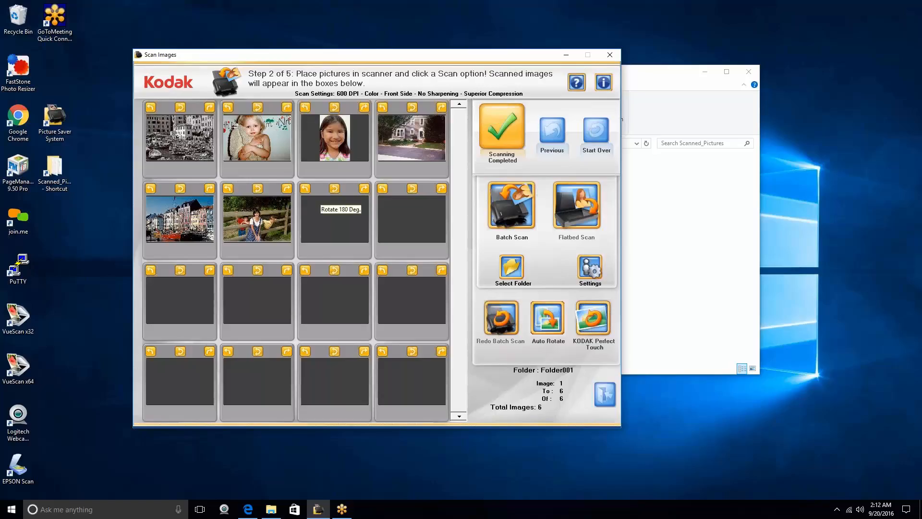
mouse_move(501, 136)
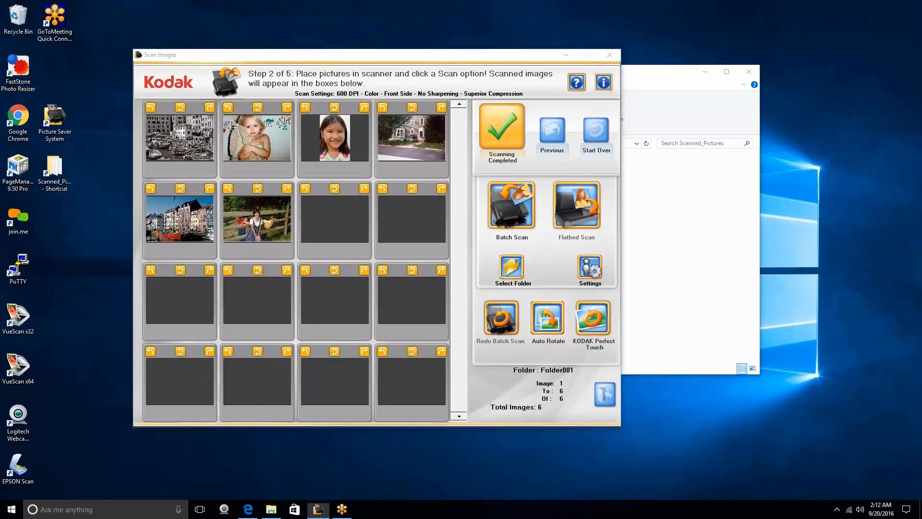
left_click(502, 125)
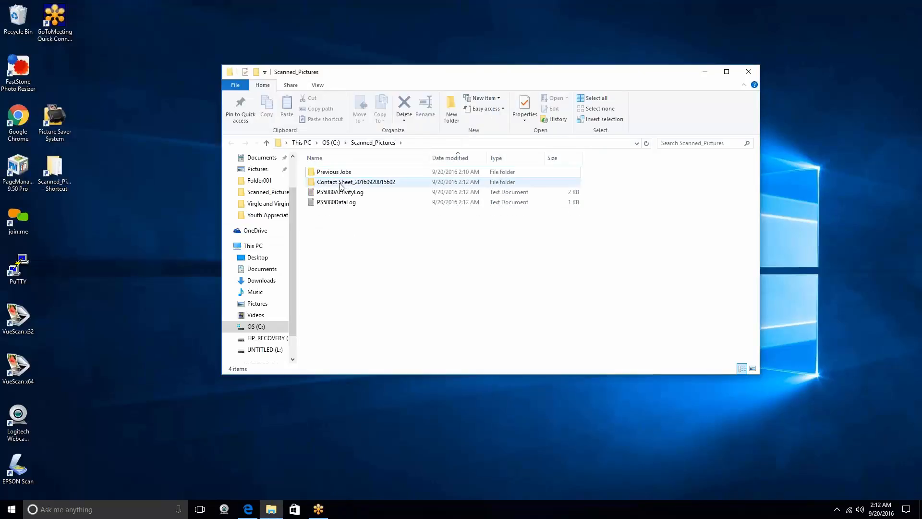
double_click(355, 182)
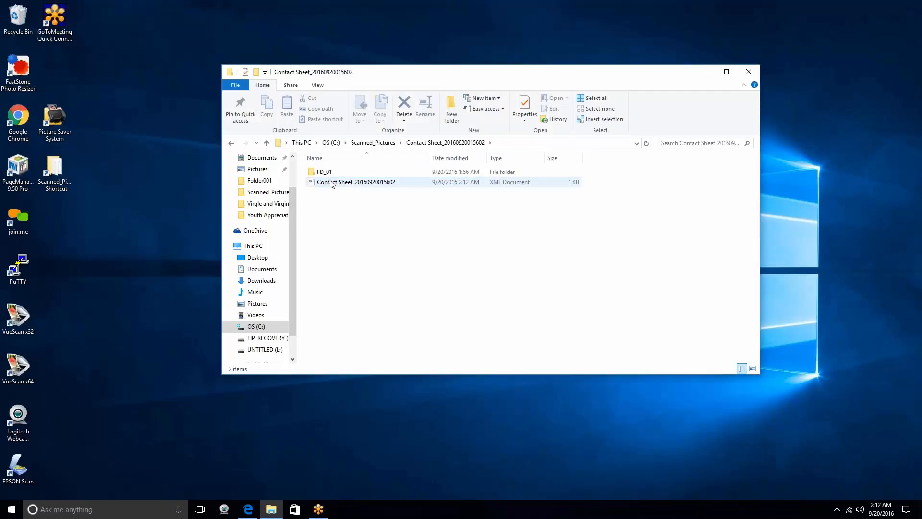
double_click(324, 171)
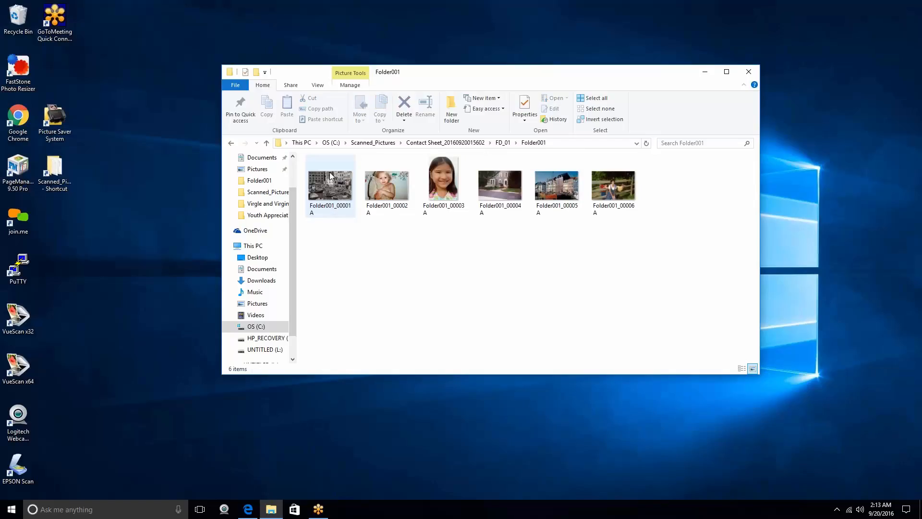
left_click(330, 183)
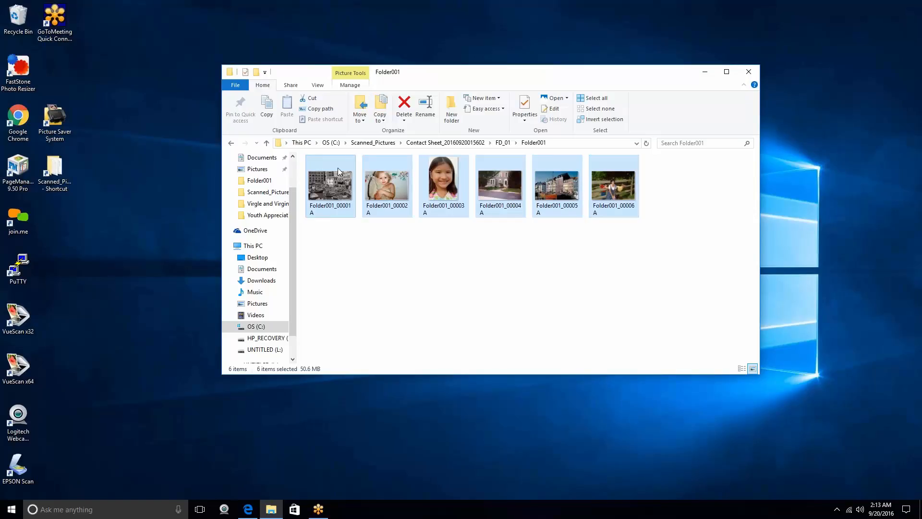
Show the context menu for the six selected photos
right_click(330, 177)
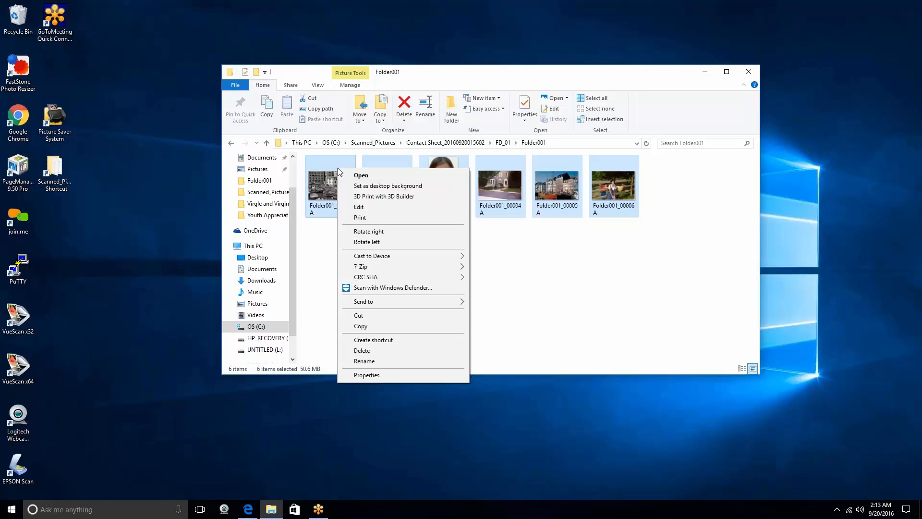
mouse_move(358, 207)
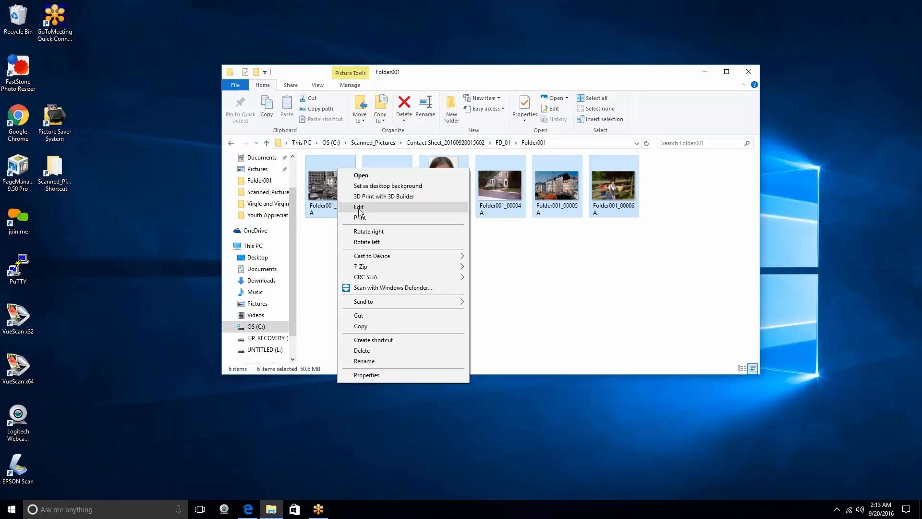
Start Print Pictures with the Contact sheet (35) layout and Microsoft Print to PDF as printer
left_click(359, 217)
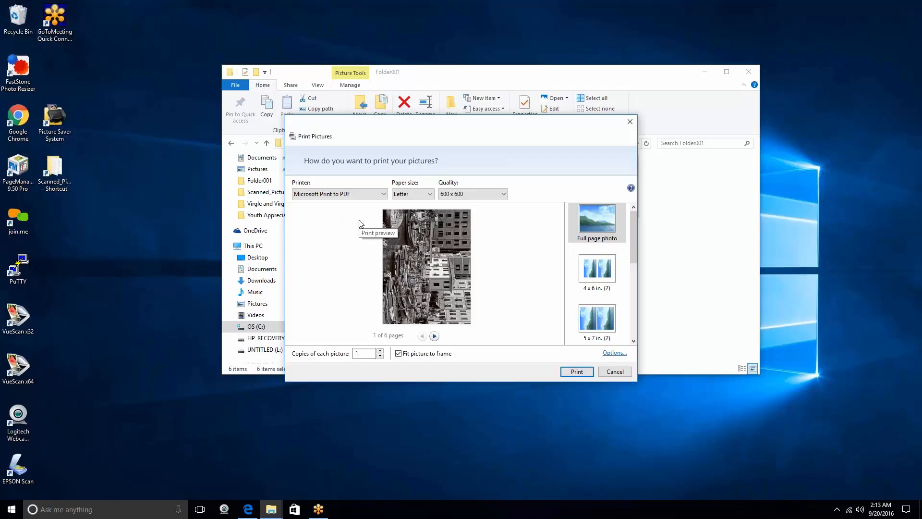
mouse_move(629, 234)
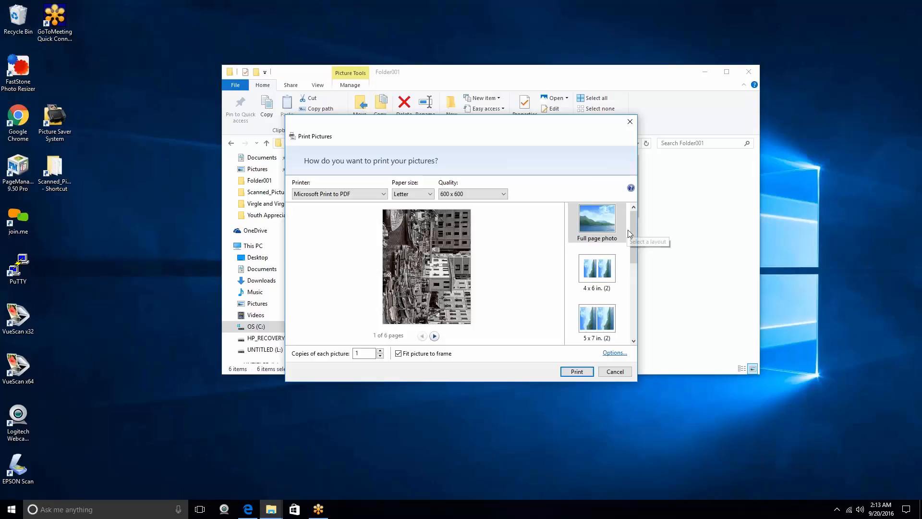
scroll("down", 3)
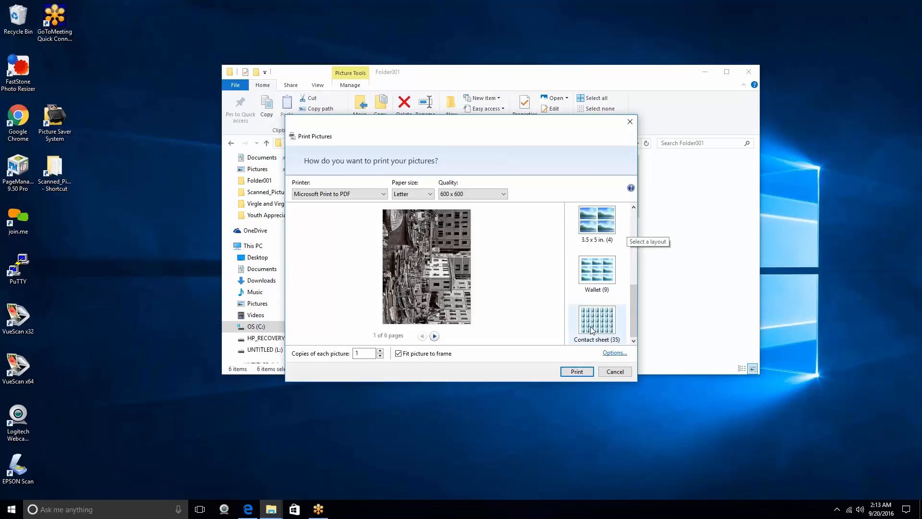
left_click(596, 323)
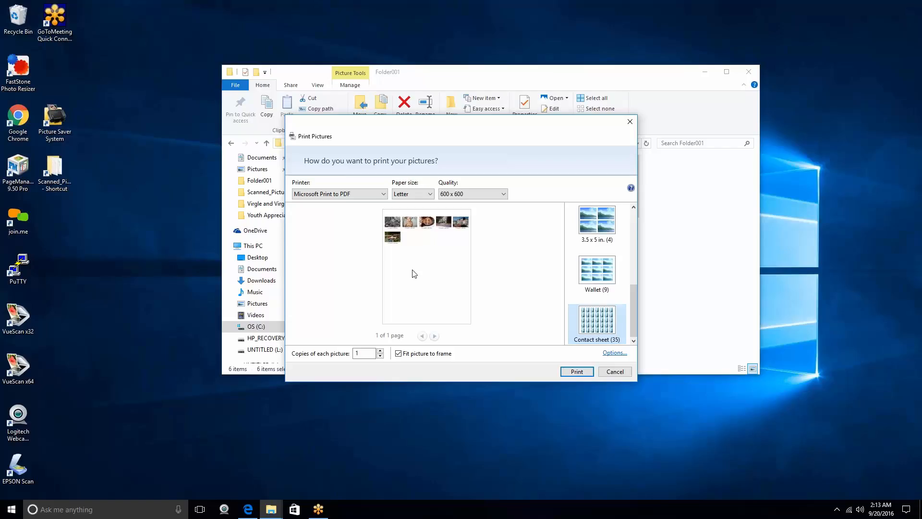
left_click(339, 193)
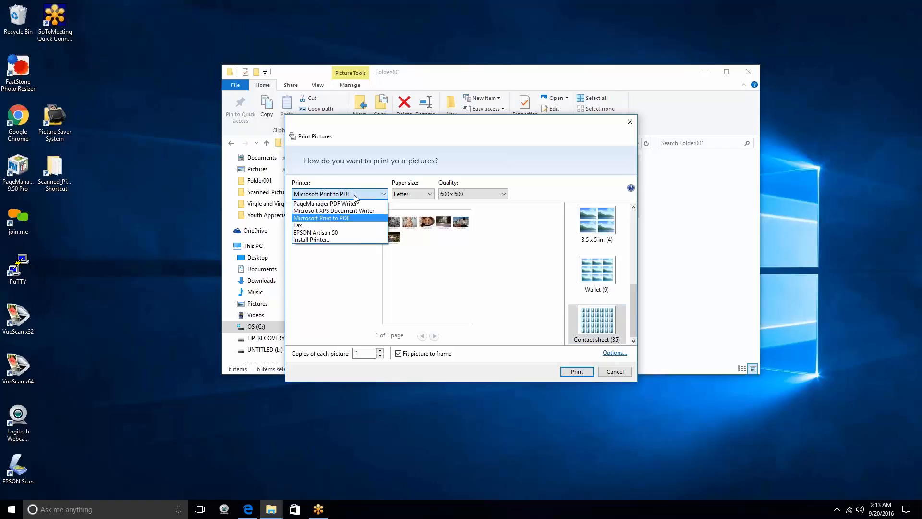
left_click(322, 219)
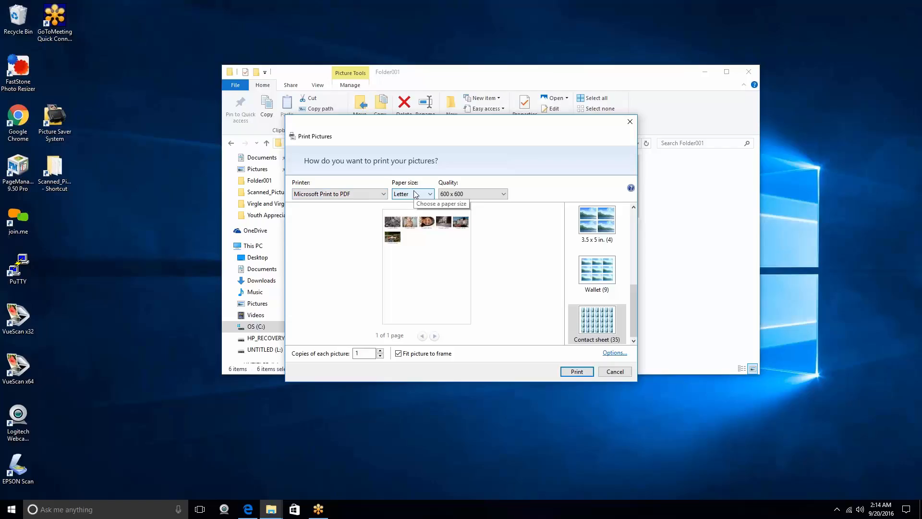
mouse_move(413, 193)
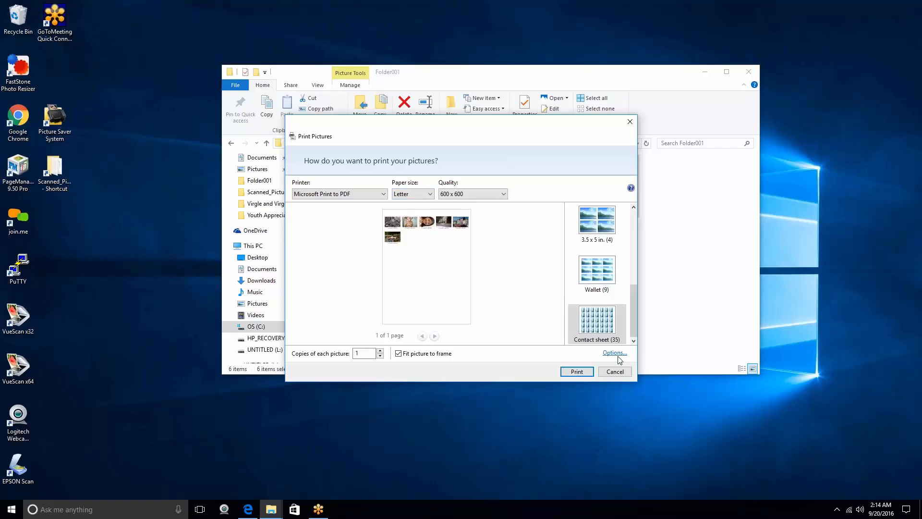
left_click(614, 352)
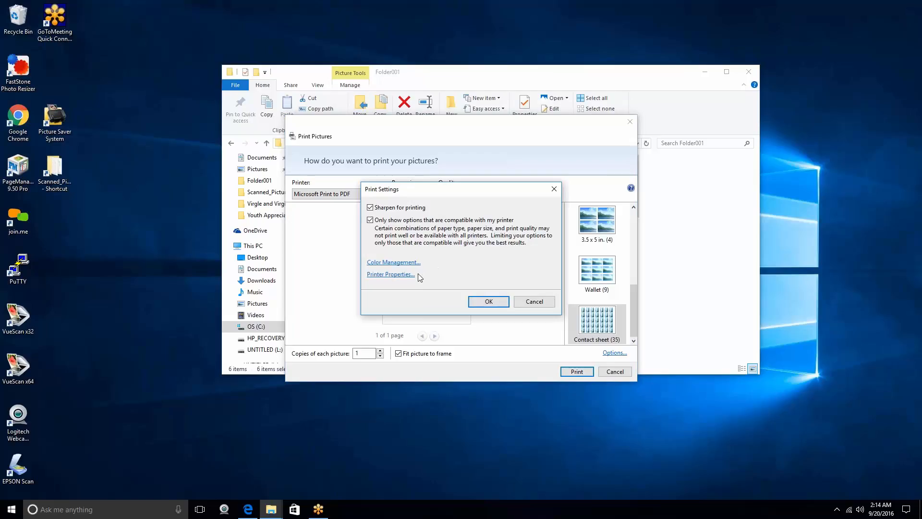
left_click(390, 274)
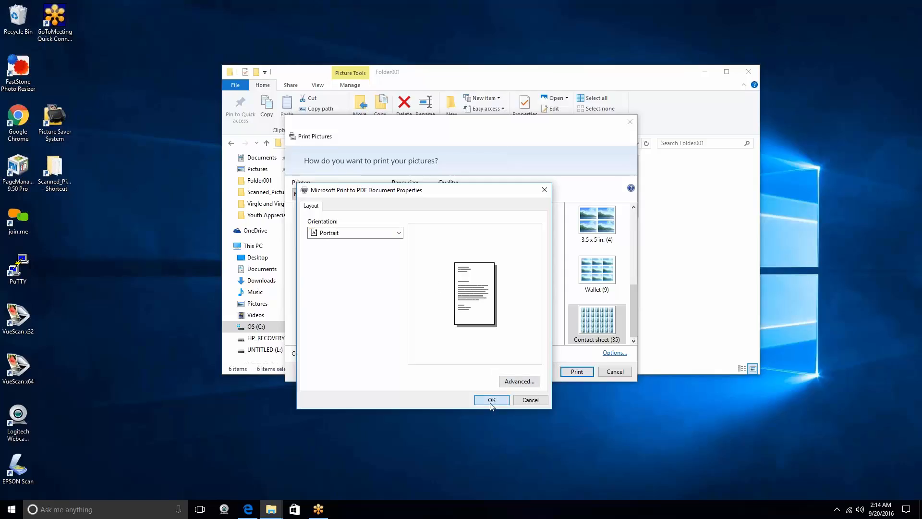
left_click(491, 399)
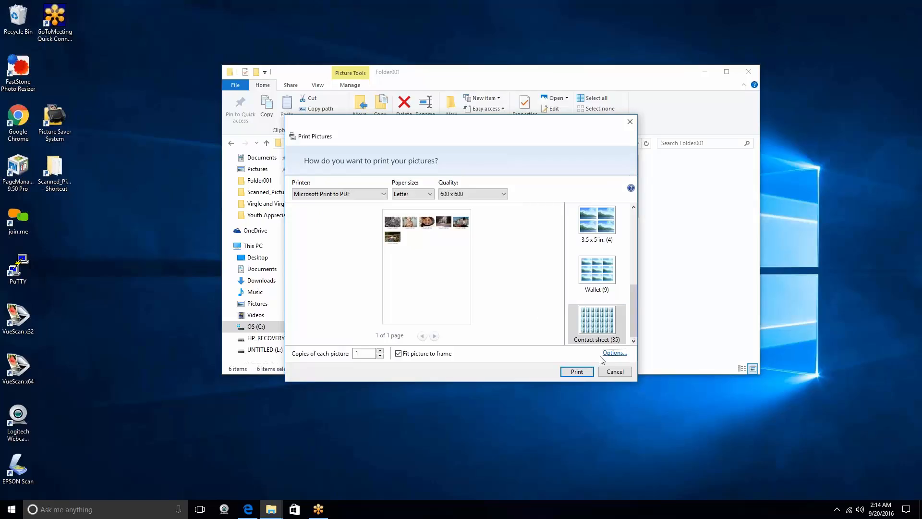
mouse_move(372, 249)
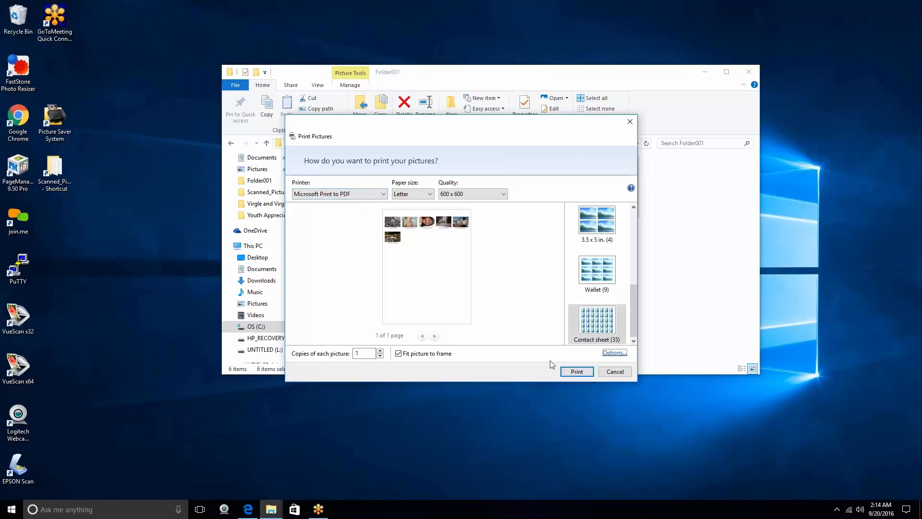
Print to PDF and save the output as _ContactSheet in Folder001
left_click(577, 371)
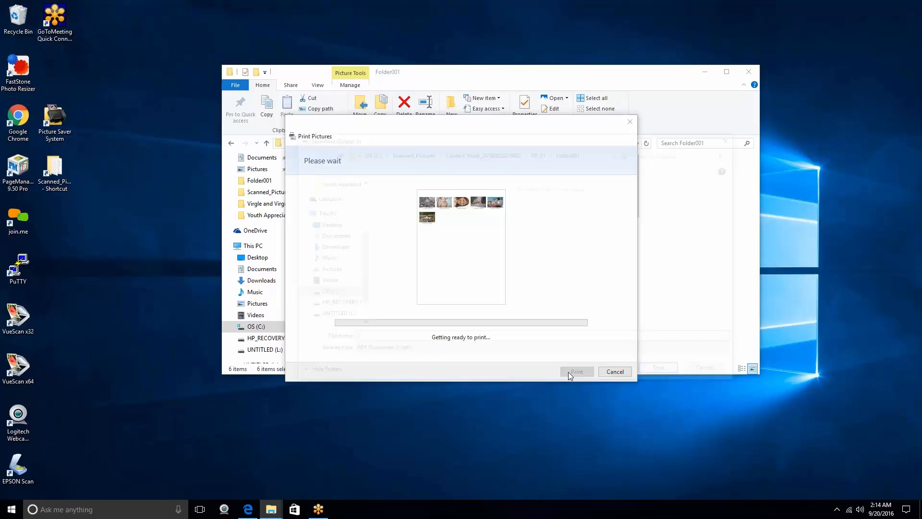
left_click(576, 371)
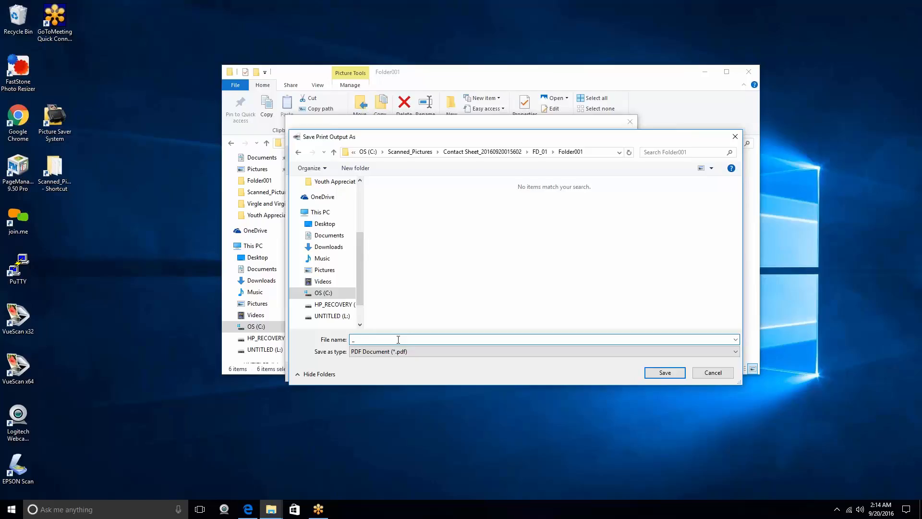
type("Ca")
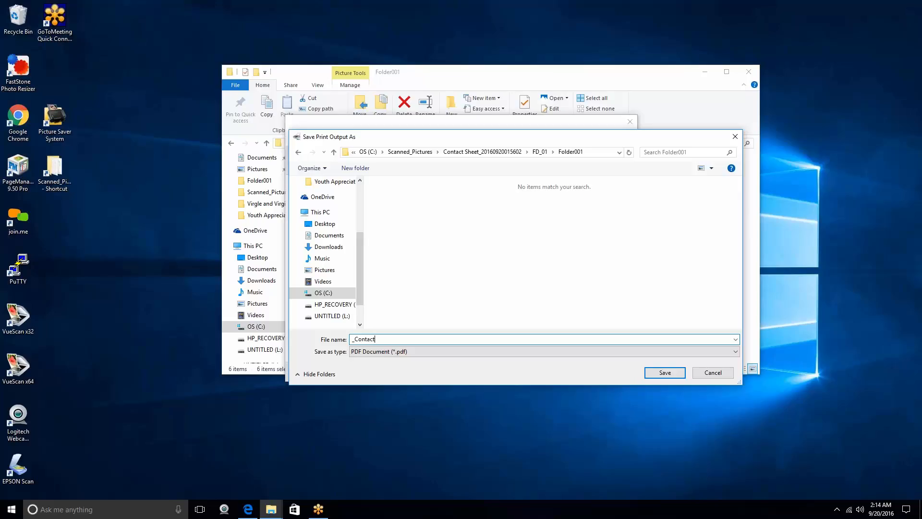
type("Sh")
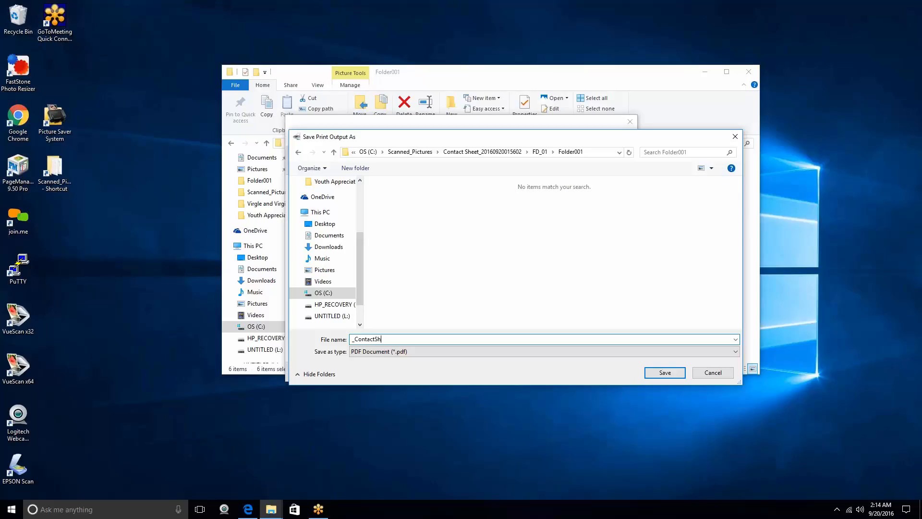
type("eet")
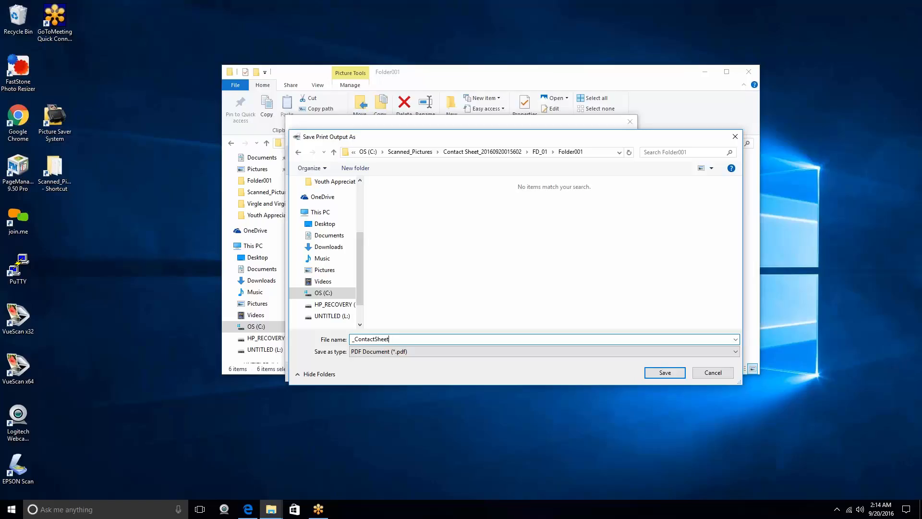
left_click(664, 373)
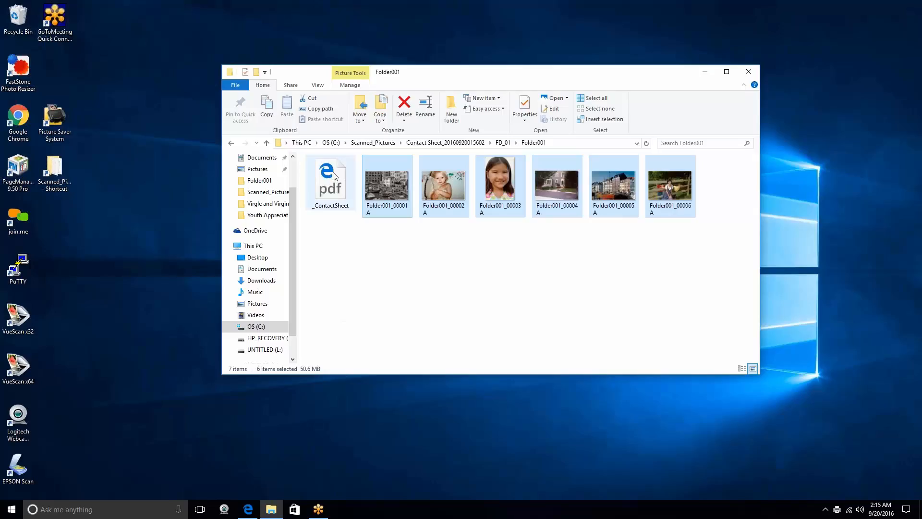
mouse_move(330, 177)
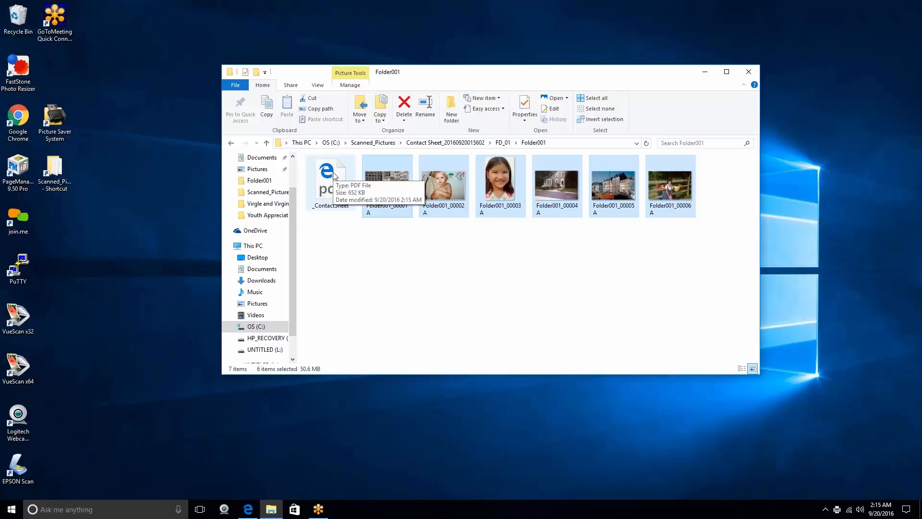
Open the new _ContactSheet PDF in Microsoft Edge to view the six photos
left_click(330, 183)
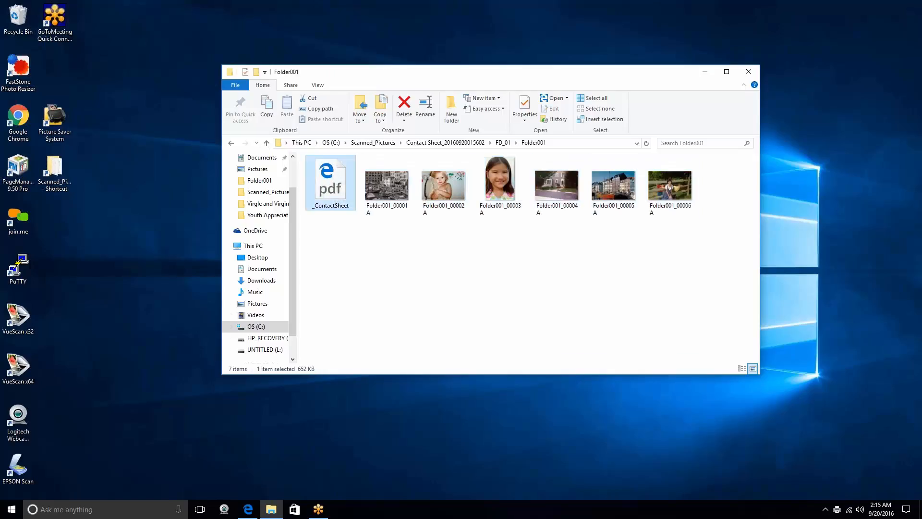
double_click(329, 183)
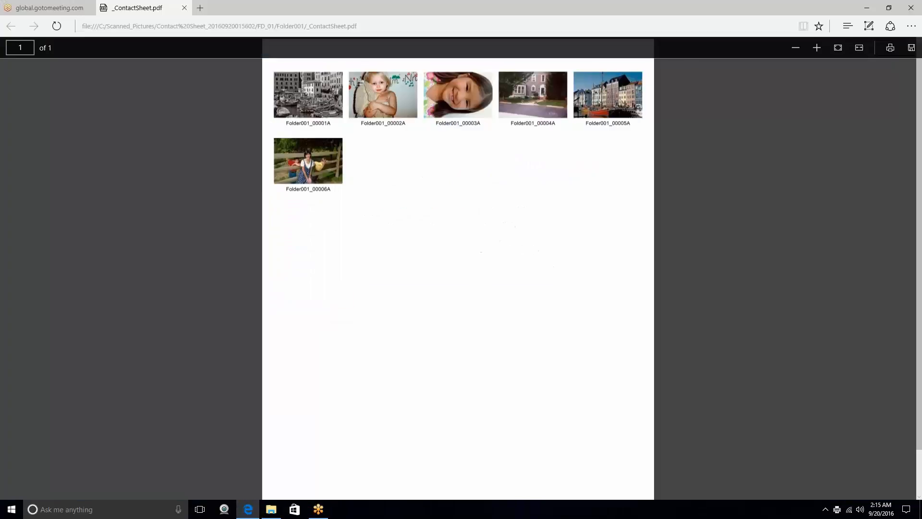